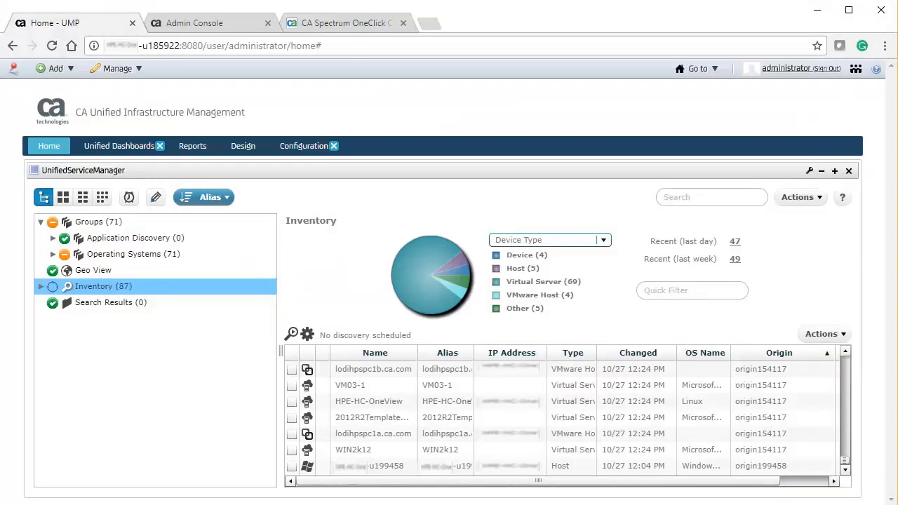
Step: Show the hub robot's Probes list with the spectrumgtw probe running
click(193, 22)
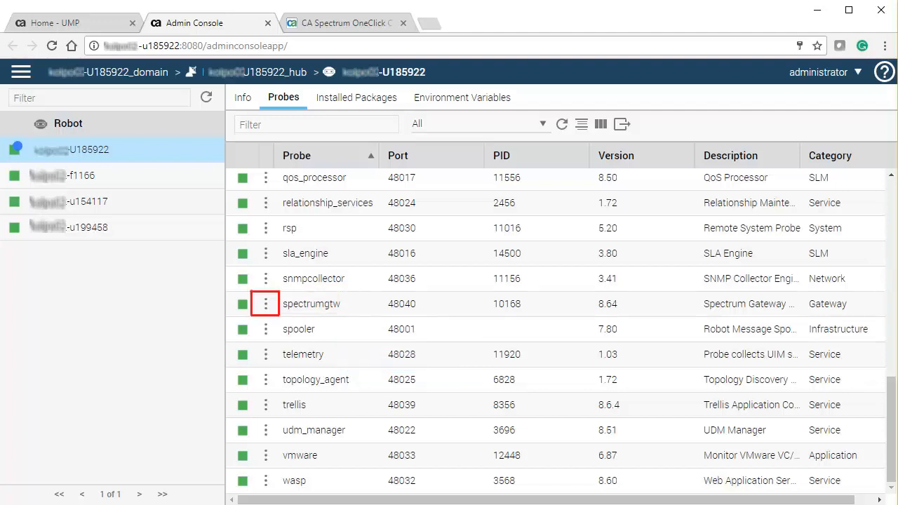
Step: Choose Configure from the spectrumgtw probe's actions menu
click(265, 303)
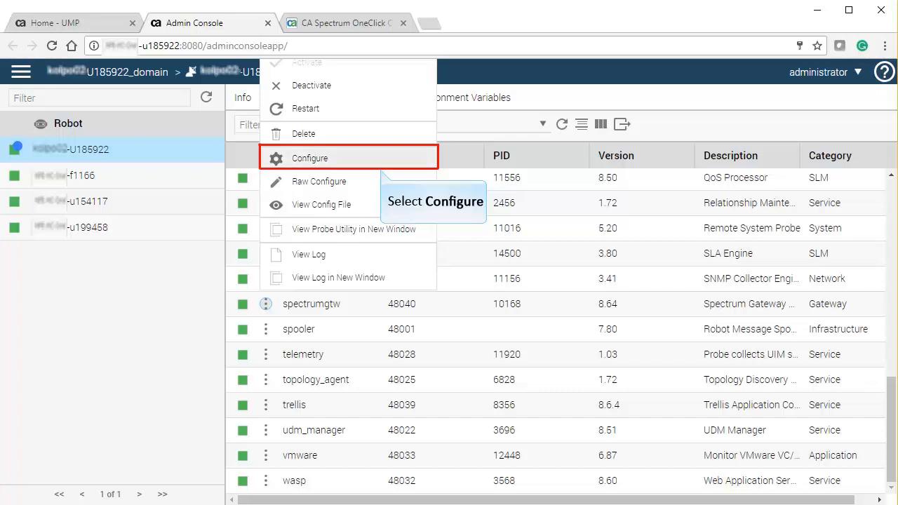
click(309, 157)
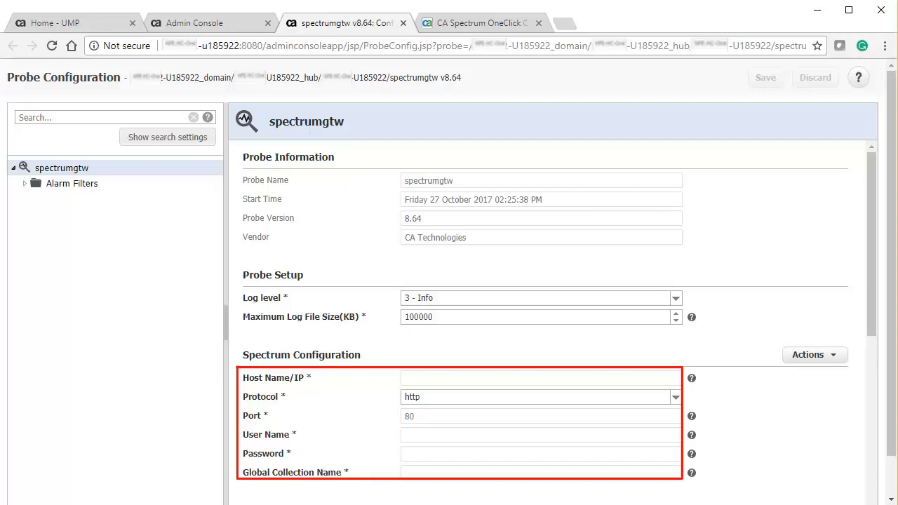
Step: Enter the Spectrum host, port 8080, credentials and collection GC1, then validate the connection
click(480, 23)
text(GC1)
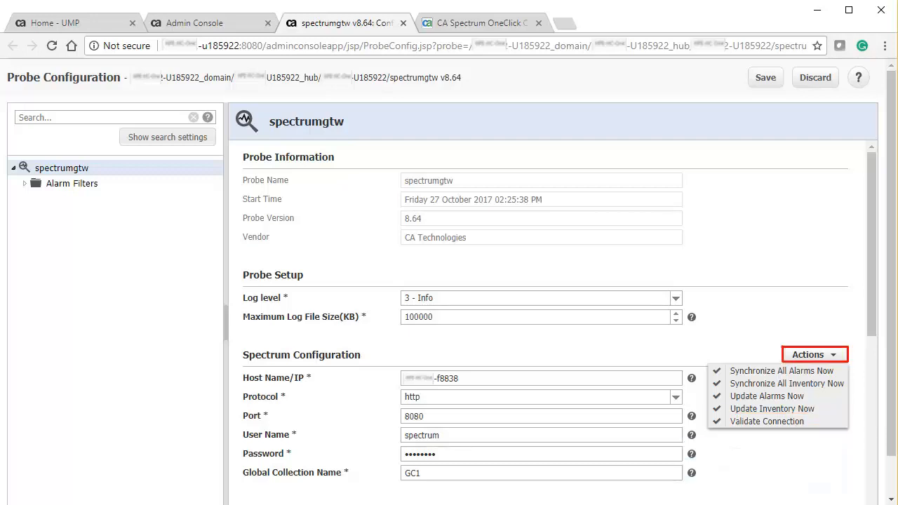
click(766, 421)
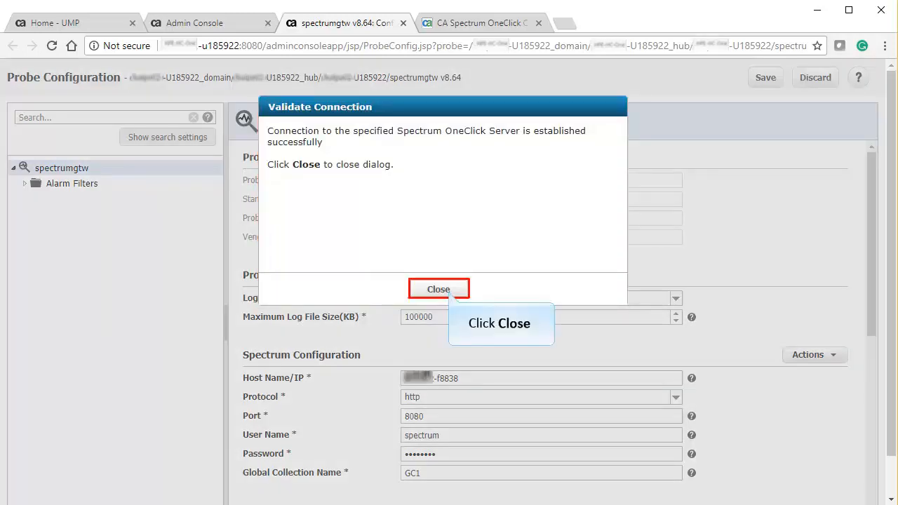
click(438, 289)
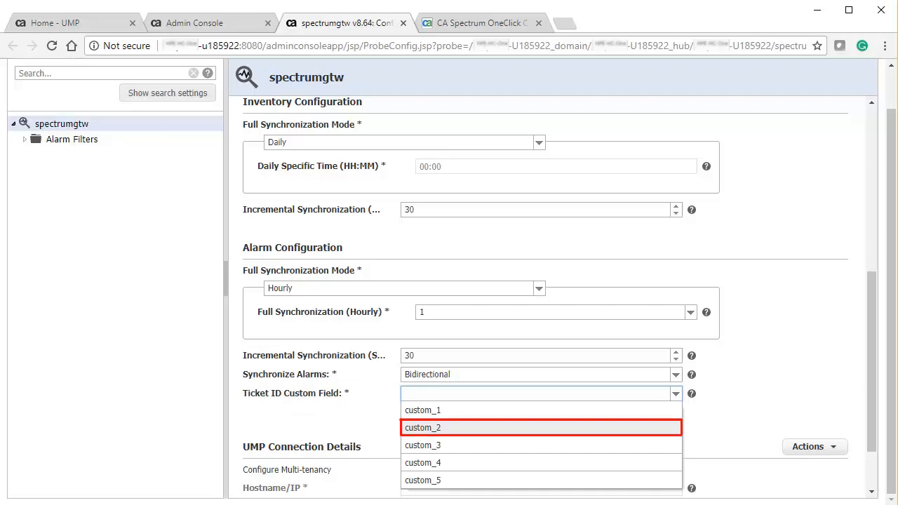
Step: Choose custom_2 as the Ticket ID Custom Field with bidirectional alarm sync
click(422, 426)
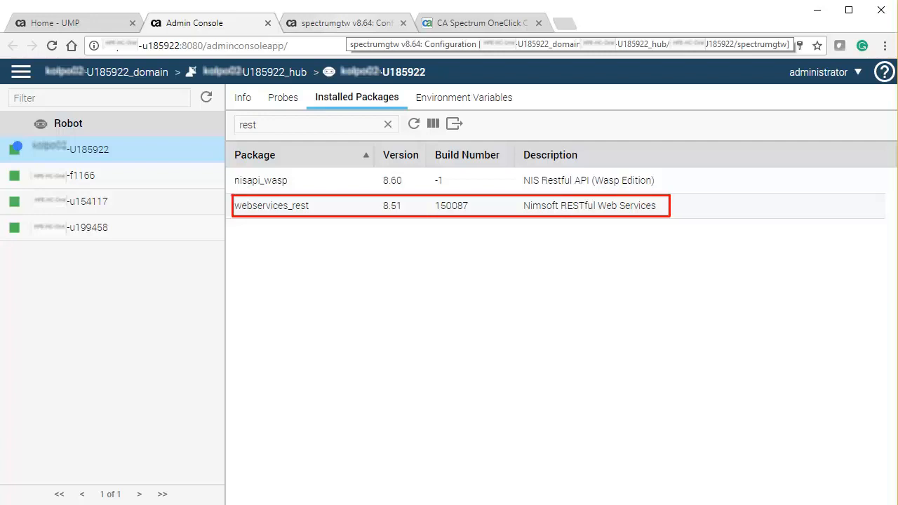
Step: Verify webservices_rest is installed, then enable multi-tenancy with UMP host, port 8080 and administrator credentials
click(343, 22)
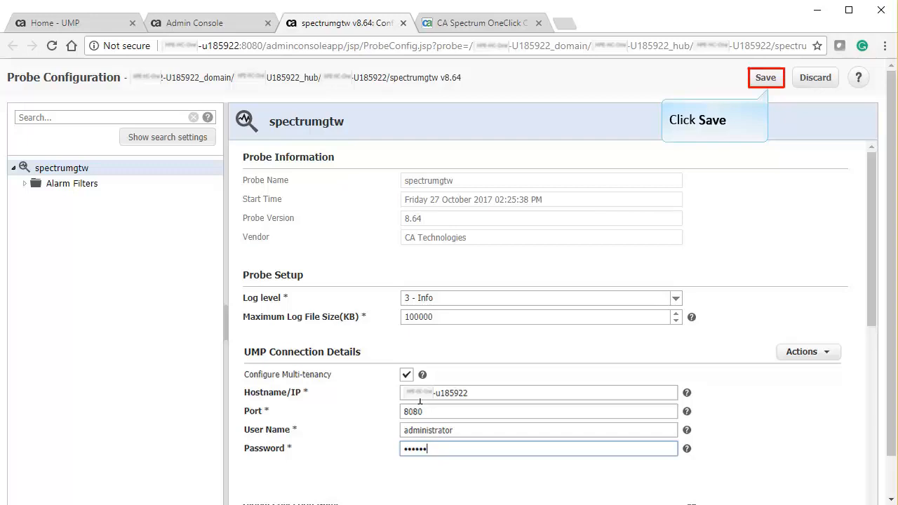
Step: Save the probe configuration and bring up the Multi-tenant Mapping settings
click(765, 78)
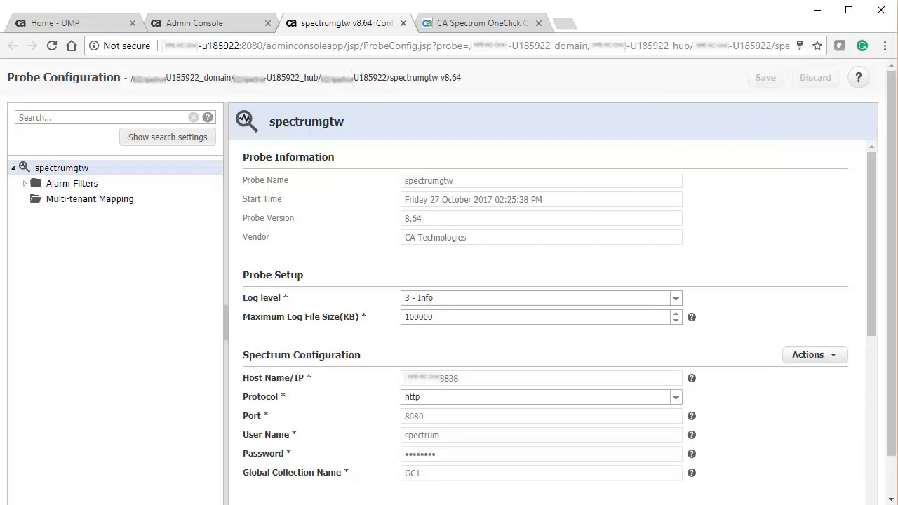
click(90, 200)
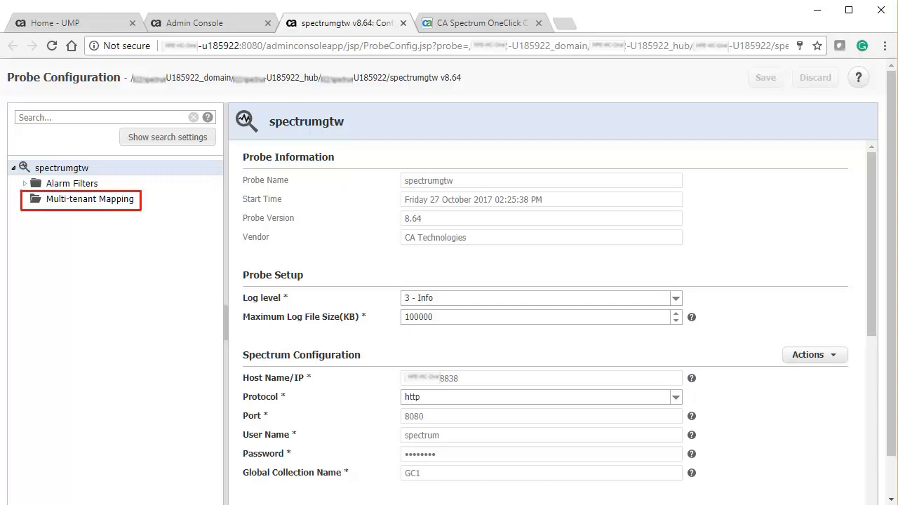
click(90, 199)
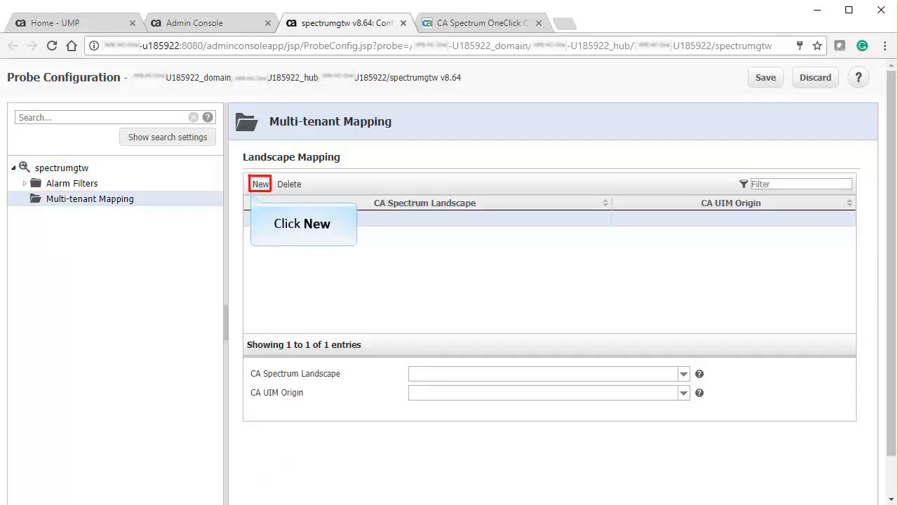
Step: Add landscape entries pairing each Spectrum landscape with a UIM origin and save the mappings
click(261, 184)
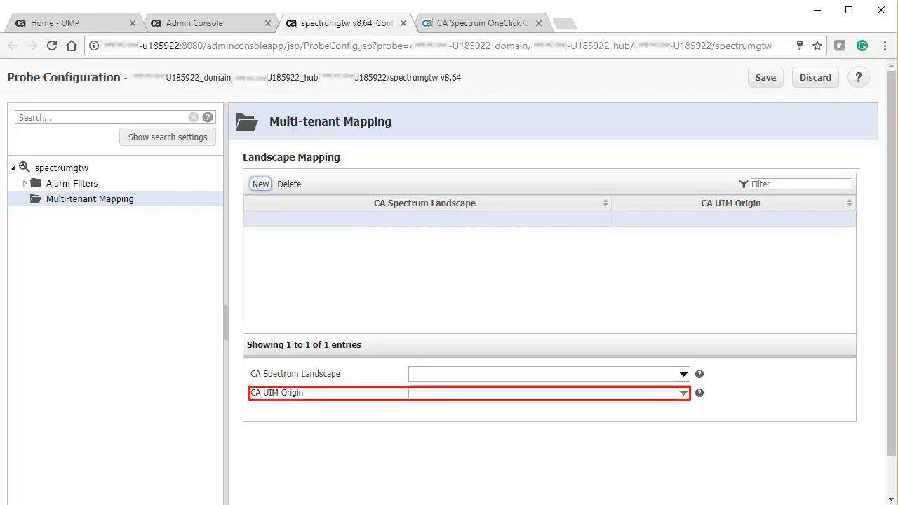
click(681, 393)
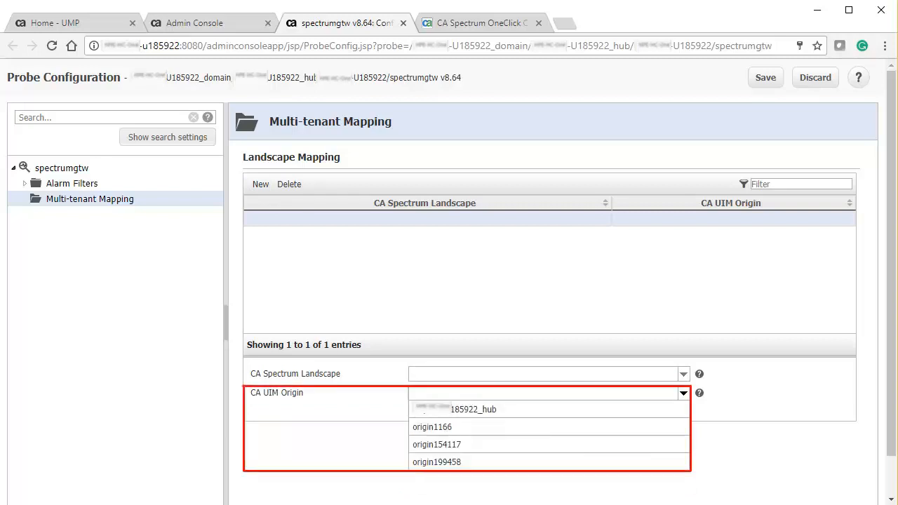
click(455, 409)
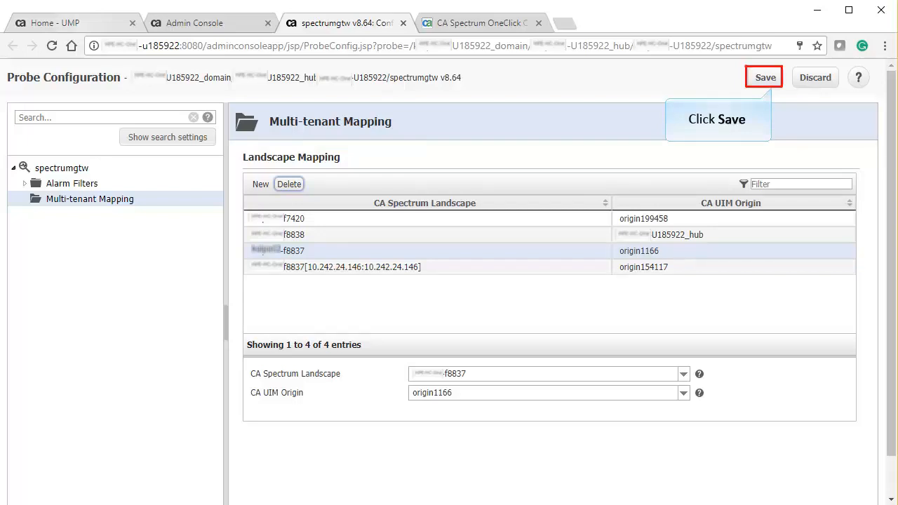
click(480, 23)
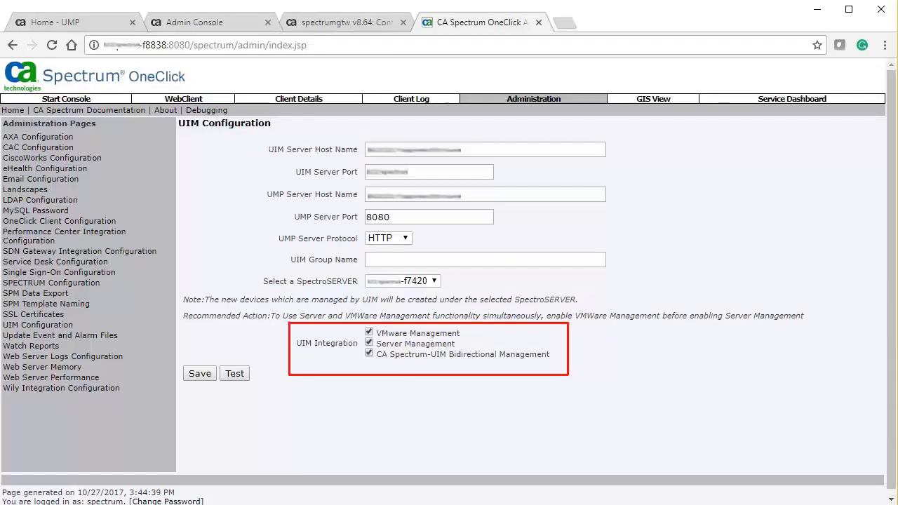